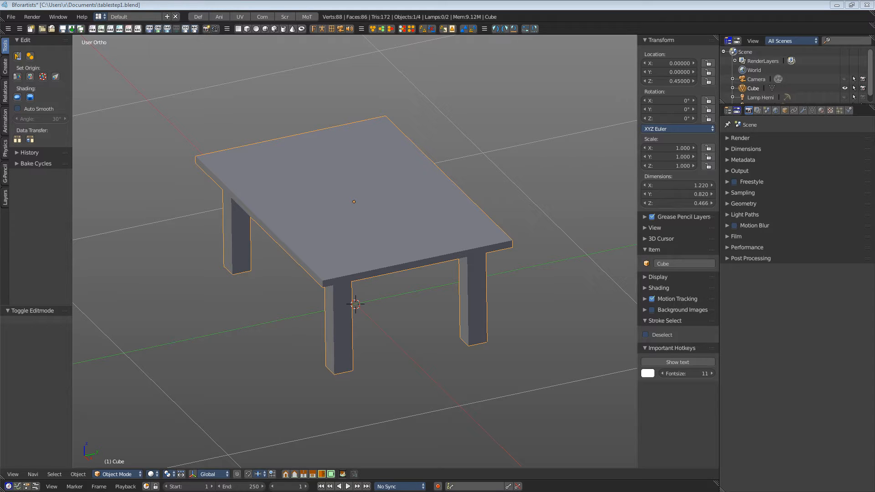
{"action": "mouse_move", "coordinate": [475, 259]}
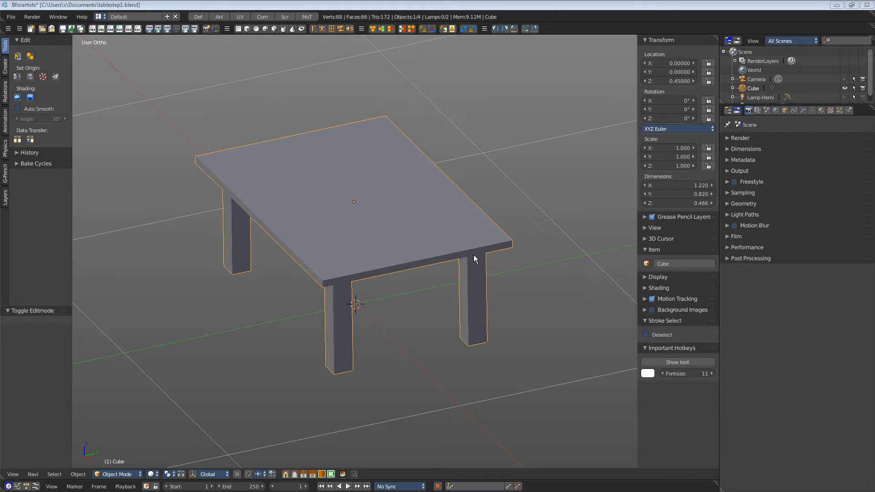
{"action": "mouse_move", "coordinate": [333, 29]}
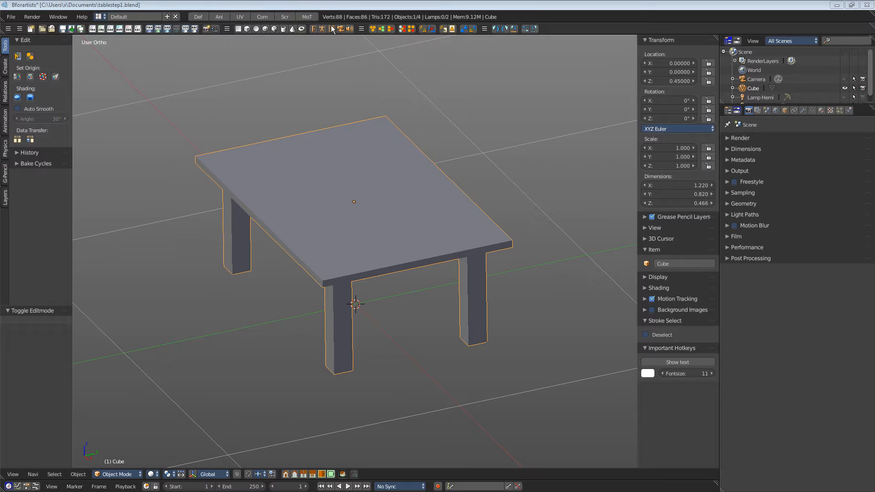
Switch to the UV layout, enter Edit Mode on the table, and select all 88 vertices
{"action": "left_click", "coordinate": [240, 16]}
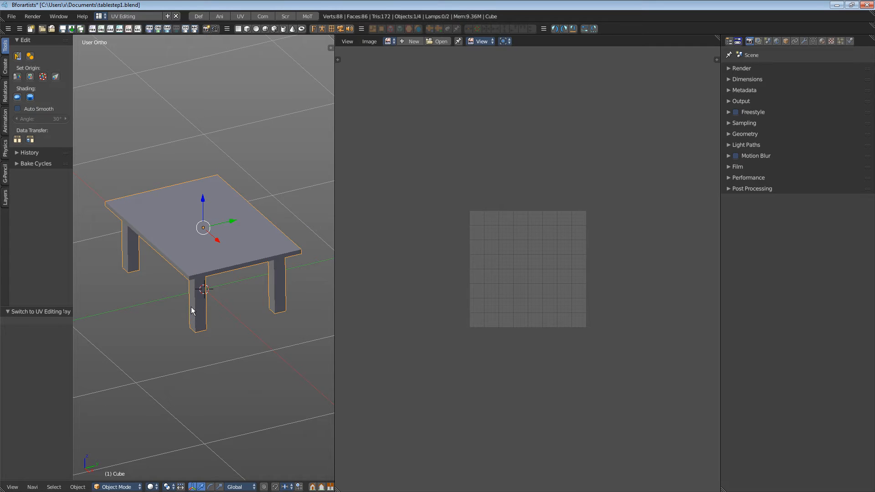
{"action": "left_click", "coordinate": [116, 486]}
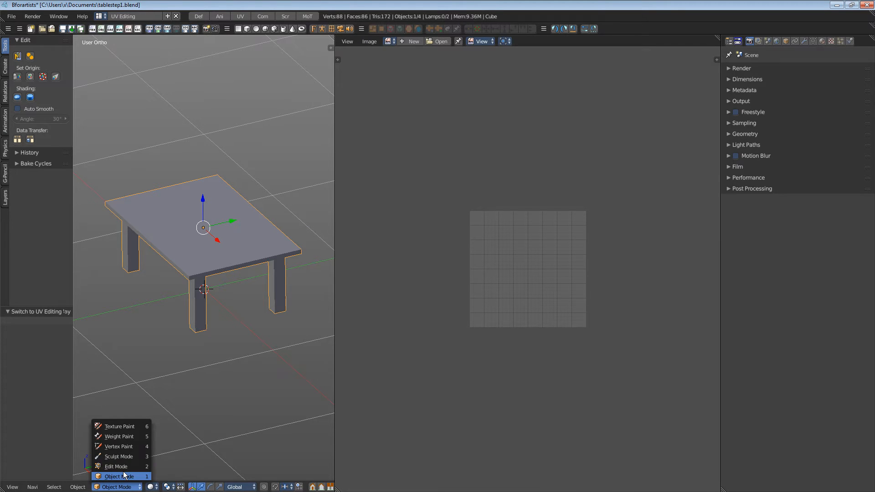
{"action": "left_click", "coordinate": [116, 466]}
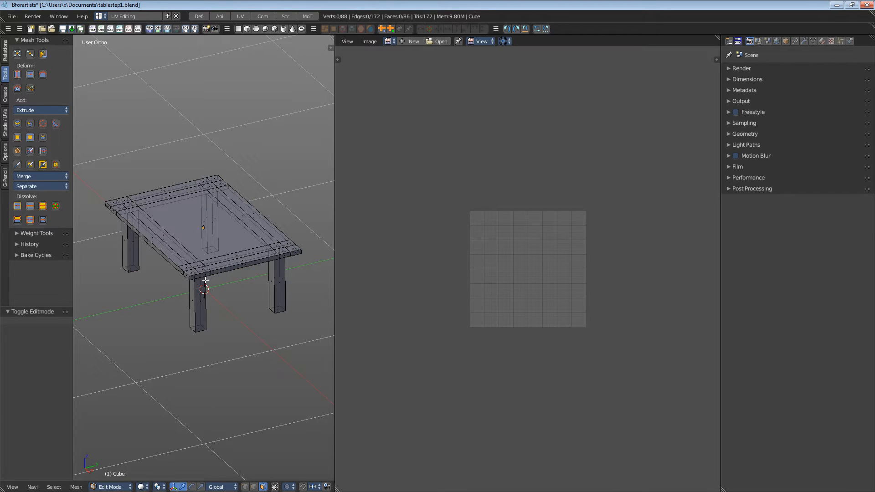
{"action": "key", "text": "A"}
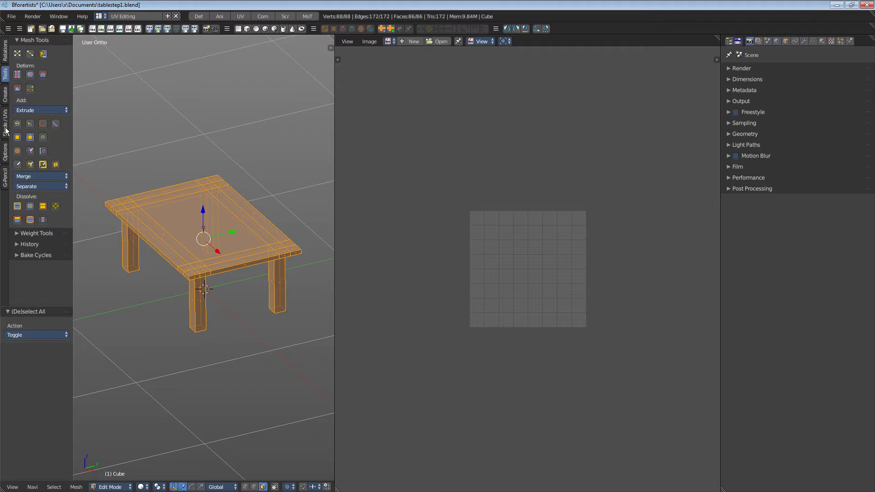
Unwrap the table with Smart UV Project at angle limit 66
{"action": "left_click", "coordinate": [5, 125]}
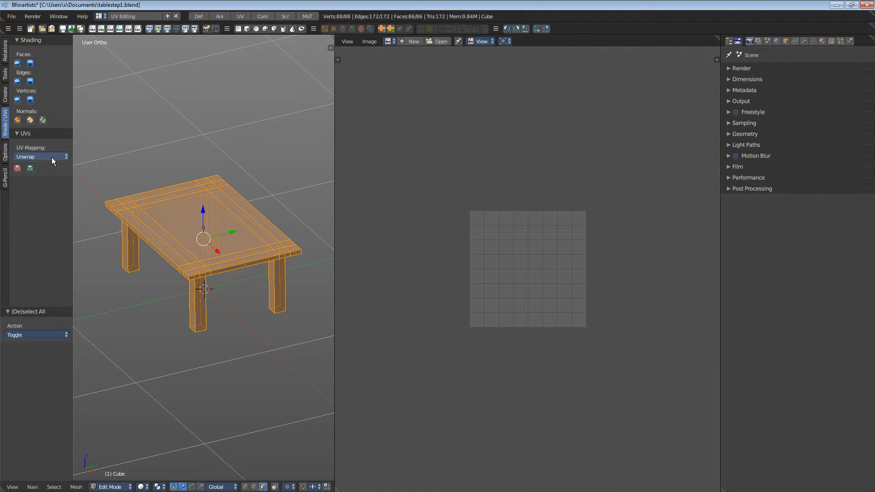
{"action": "left_click", "coordinate": [39, 156]}
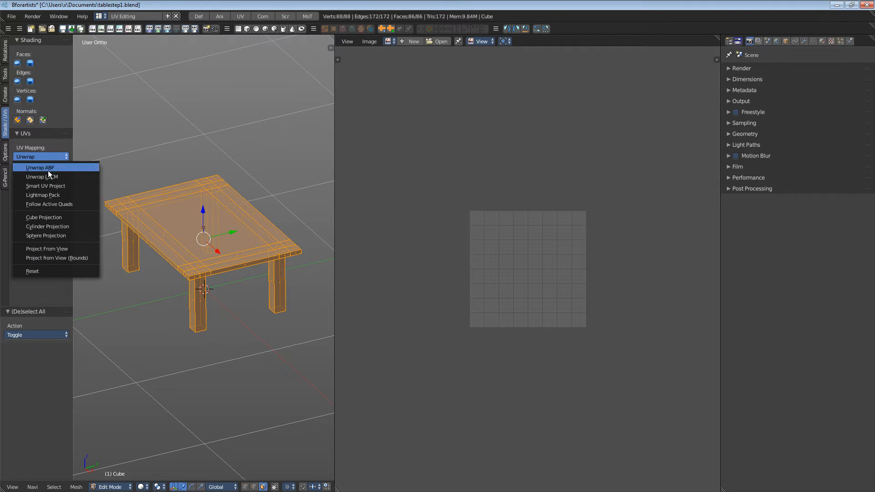
{"action": "mouse_move", "coordinate": [64, 186]}
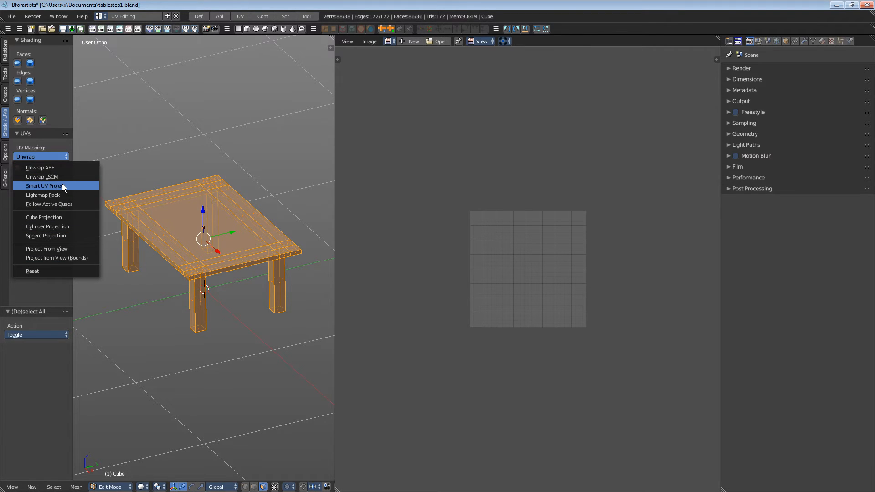
{"action": "mouse_move", "coordinate": [67, 188]}
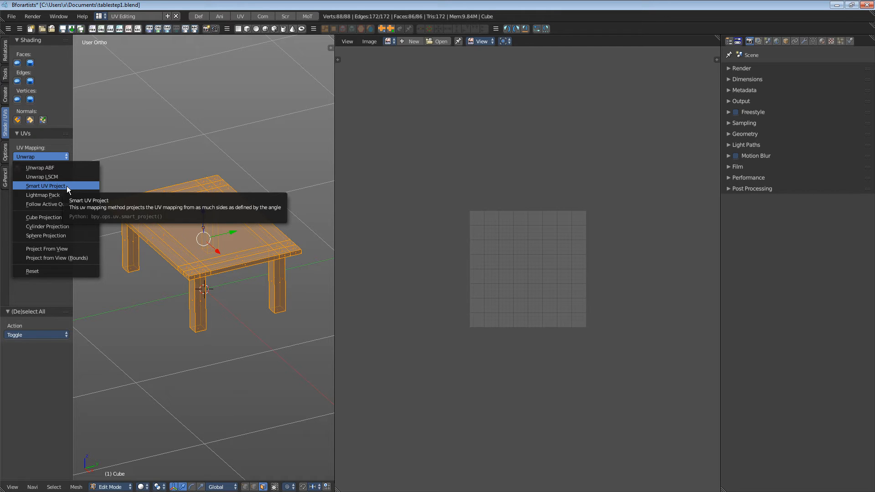
{"action": "left_click", "coordinate": [44, 186]}
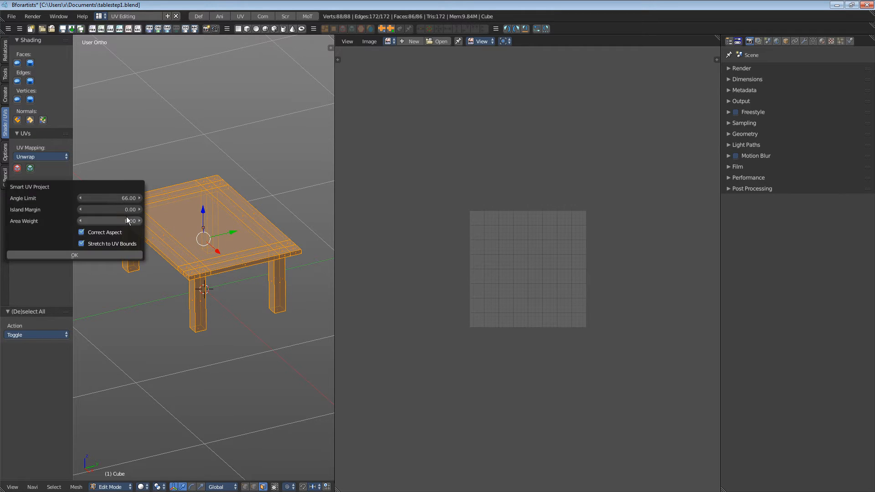
{"action": "mouse_move", "coordinate": [121, 198]}
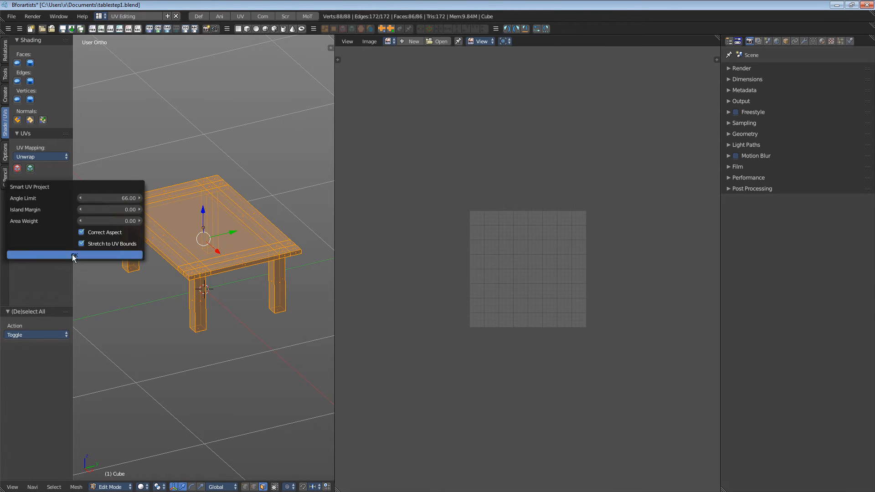
{"action": "left_click", "coordinate": [75, 255]}
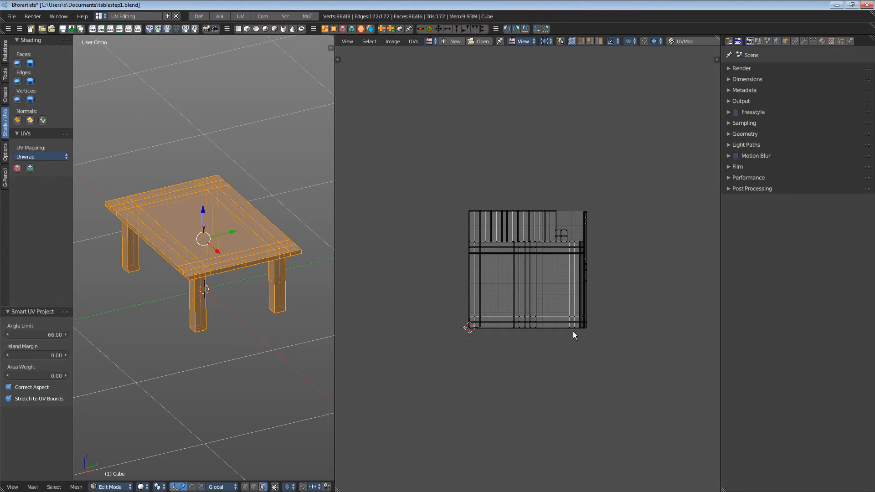
{"action": "mouse_move", "coordinate": [539, 215]}
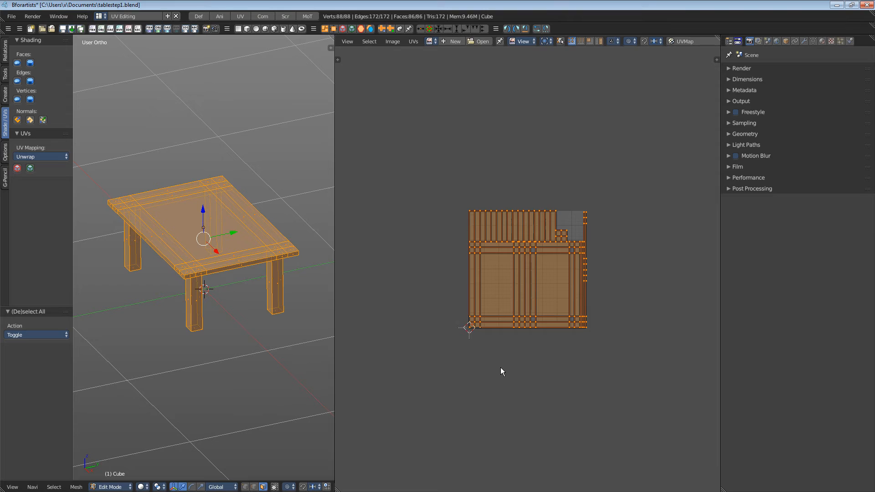
{"action": "mouse_move", "coordinate": [560, 265]}
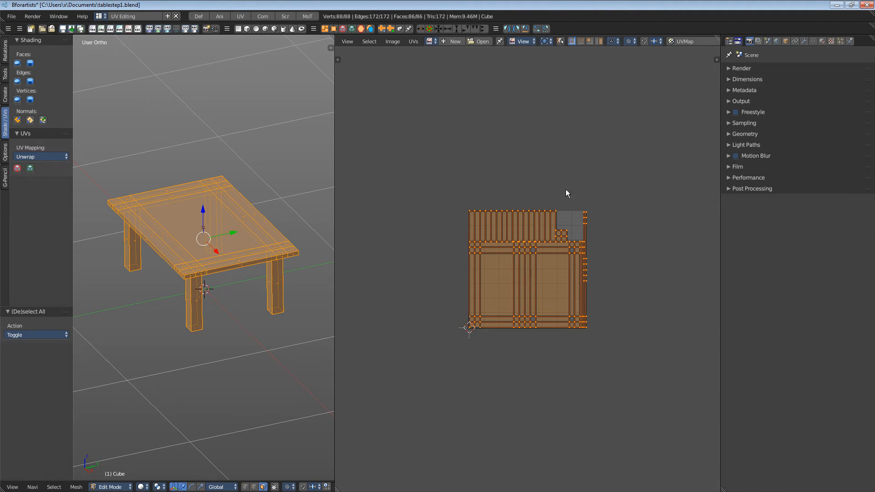
Pack the table's UV islands with a 0.083 margin
{"action": "left_click", "coordinate": [413, 42]}
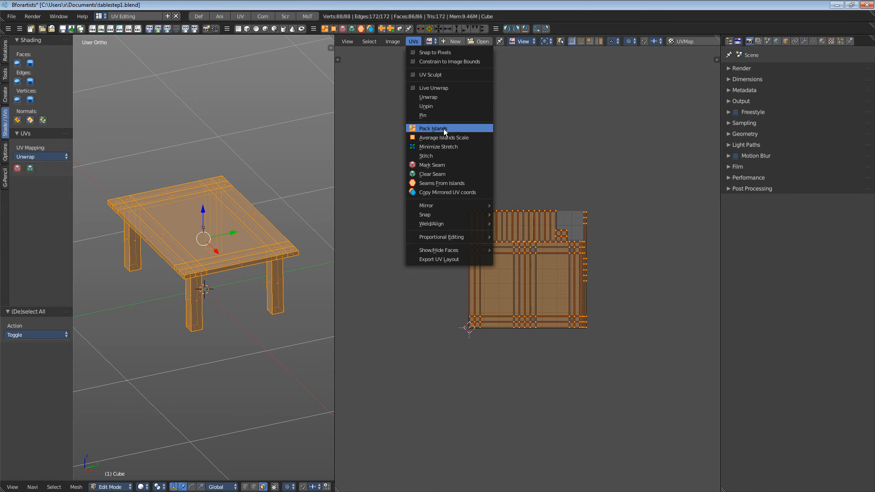
{"action": "mouse_move", "coordinate": [447, 132]}
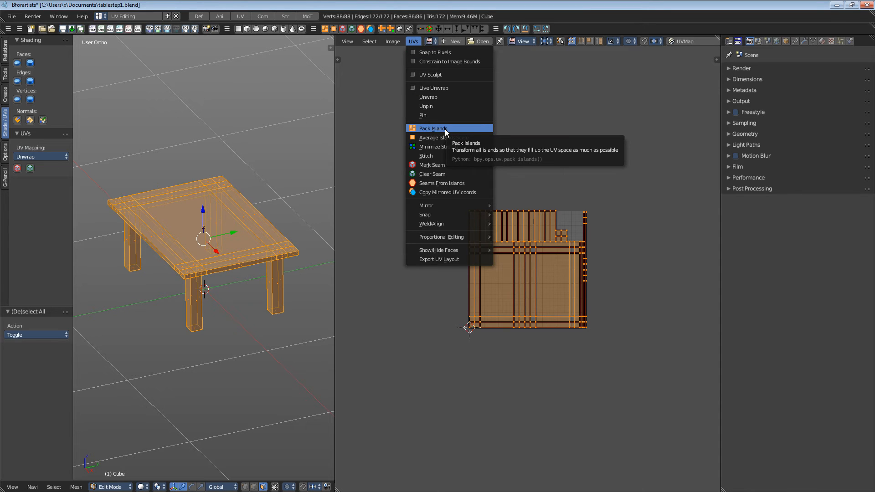
{"action": "left_click", "coordinate": [432, 128]}
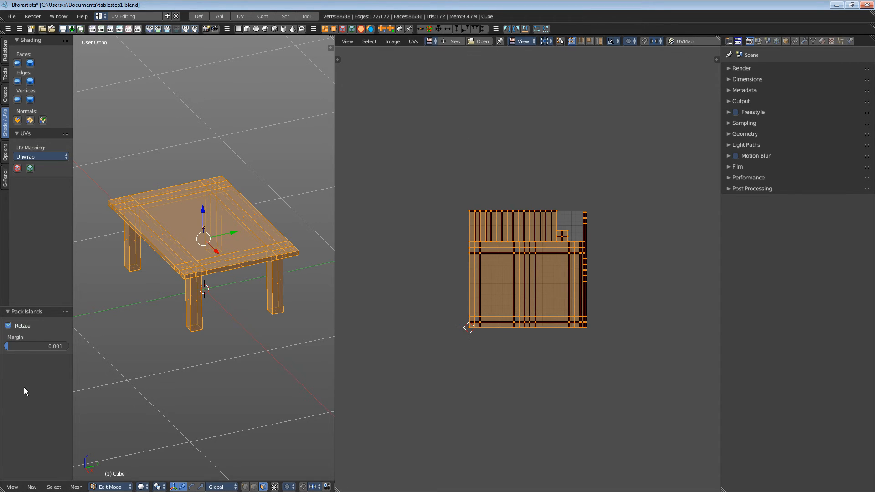
{"action": "mouse_move", "coordinate": [39, 387]}
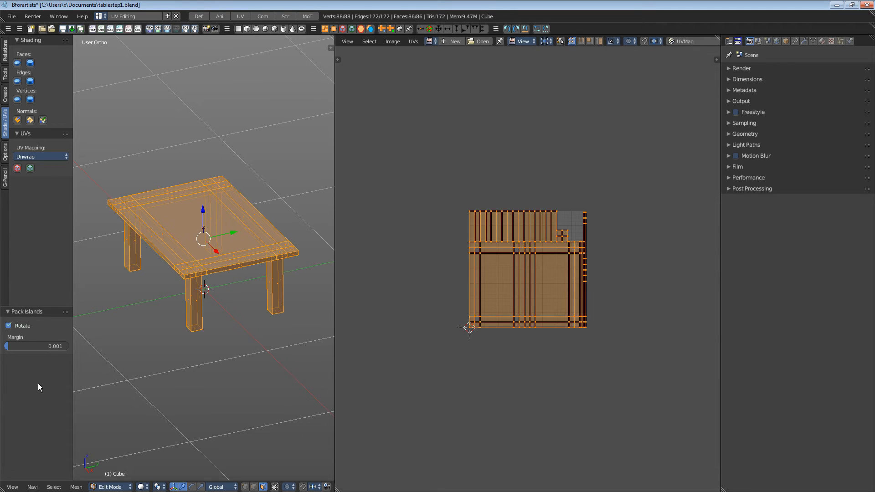
{"action": "mouse_move", "coordinate": [19, 347]}
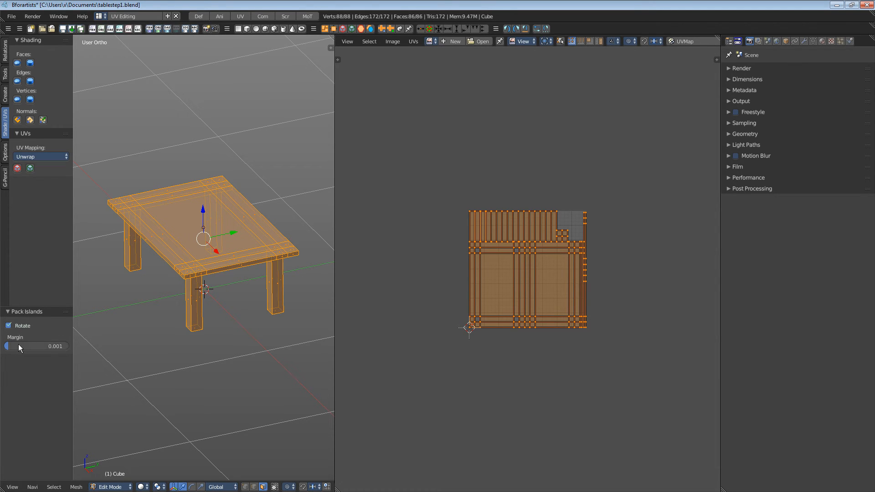
{"action": "mouse_move", "coordinate": [29, 347]}
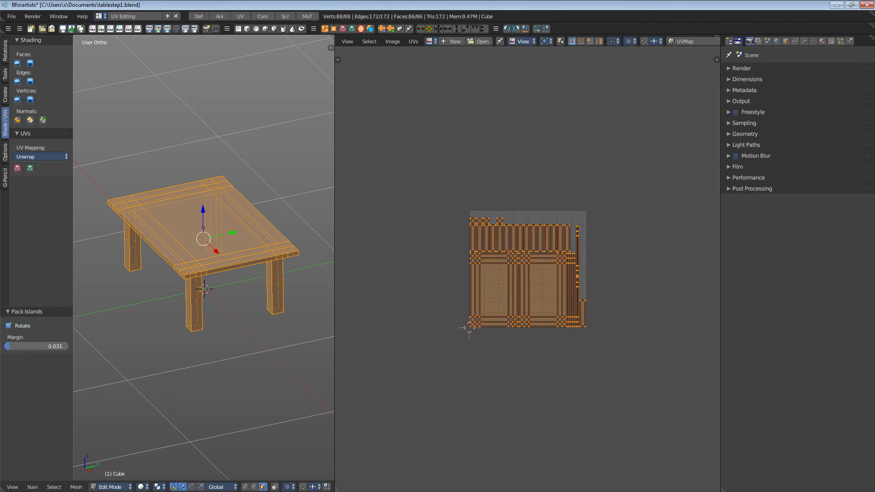
{"action": "left_click_drag", "start_coordinate": [34, 346], "coordinate": [50, 346]}
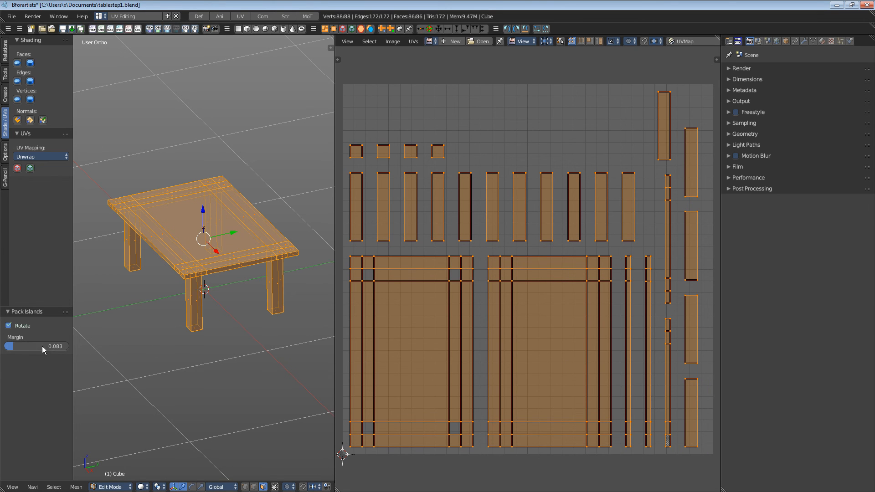
Set the Pack Islands margin to 0.010 so islands fill the grid tightly
{"action": "left_click", "coordinate": [36, 346]}
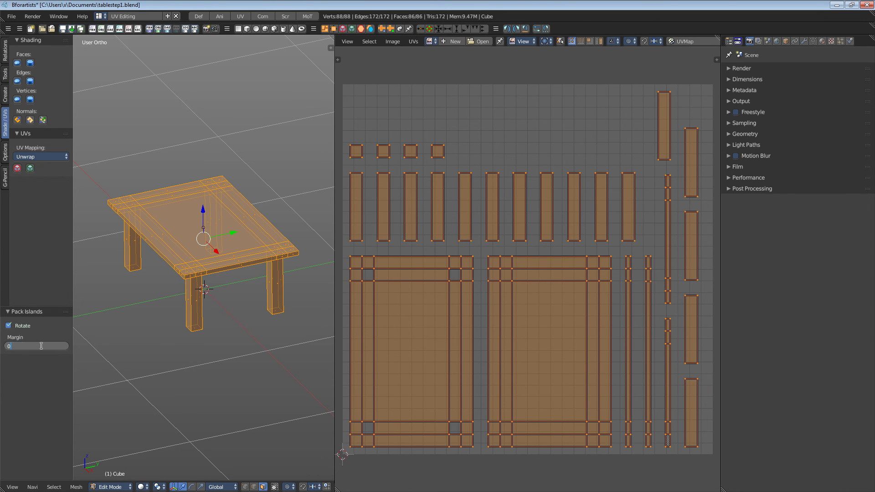
{"action": "left_click_drag", "start_coordinate": [11, 346], "coordinate": [45, 346]}
{"action": "type", "text": ".010"}
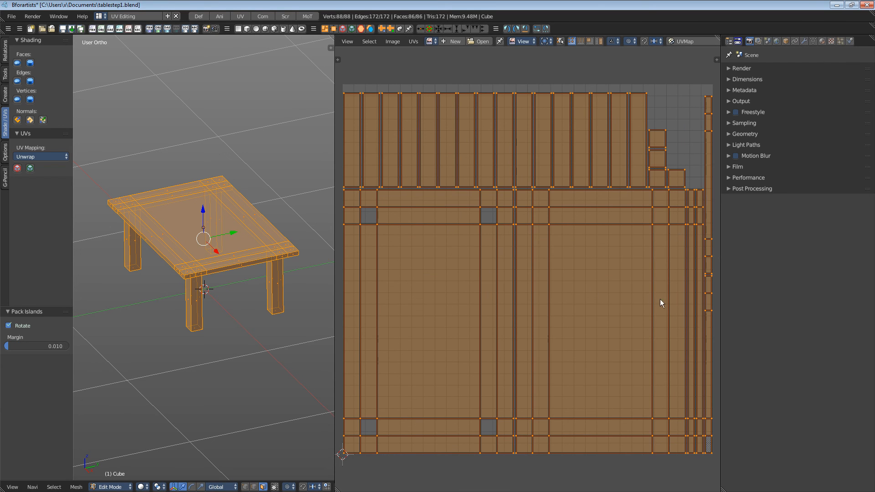
{"action": "mouse_move", "coordinate": [464, 138]}
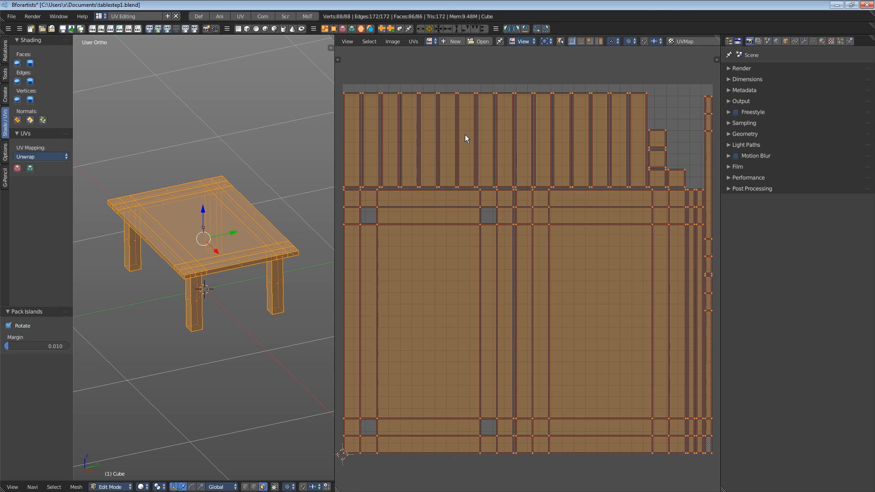